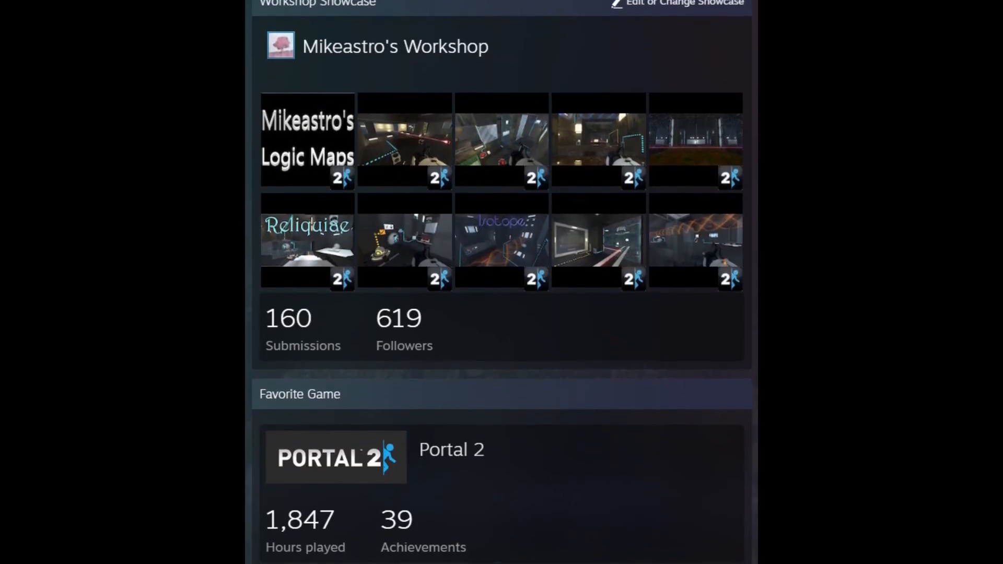
Step: Leave the Portal 2 footage and focus the solver notebook window
{"action": "scroll", "scroll_direction": "down", "scroll_amount": 3}
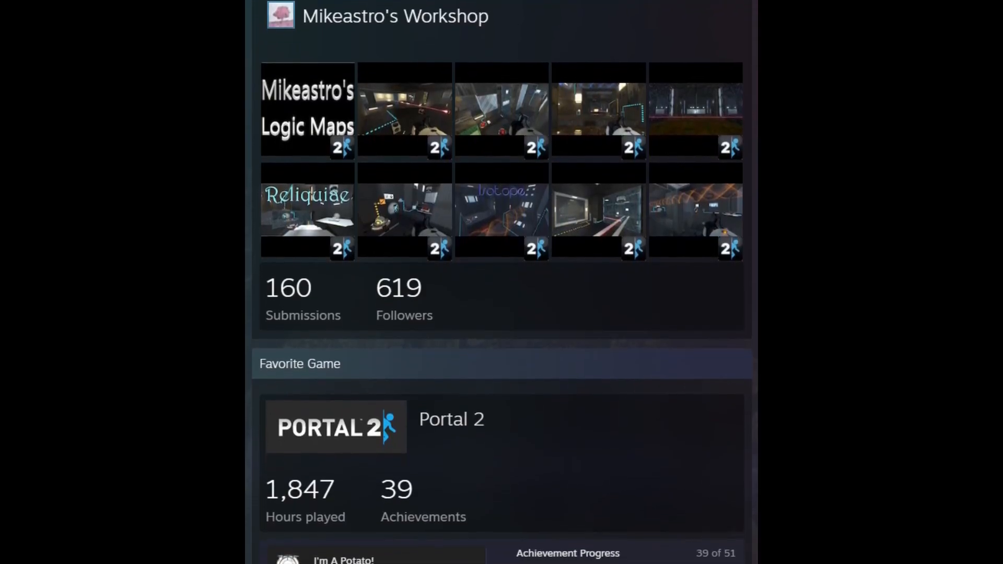
{"action": "scroll", "scroll_direction": "down", "scroll_amount": 3}
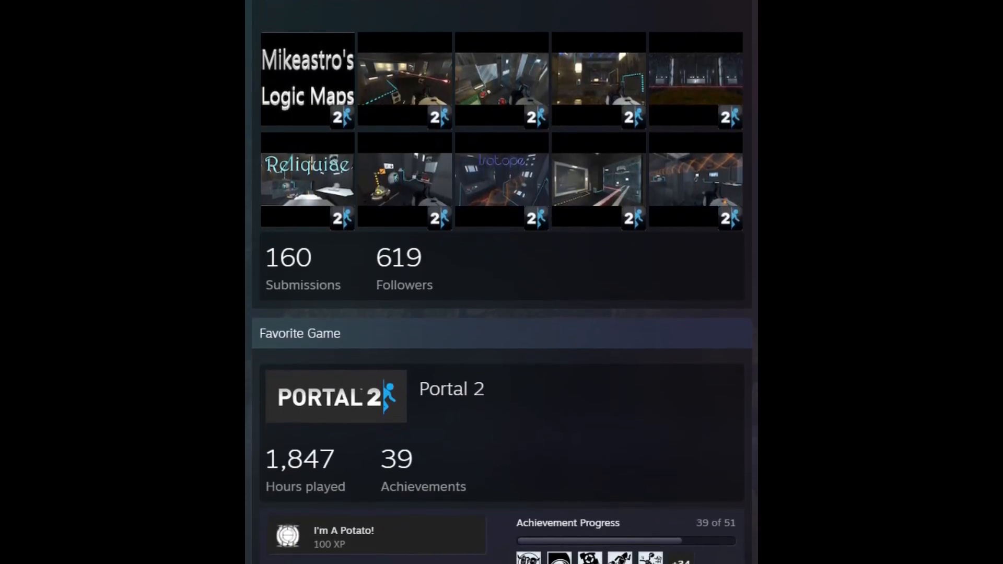
{"action": "scroll", "scroll_direction": "down", "scroll_amount": 3}
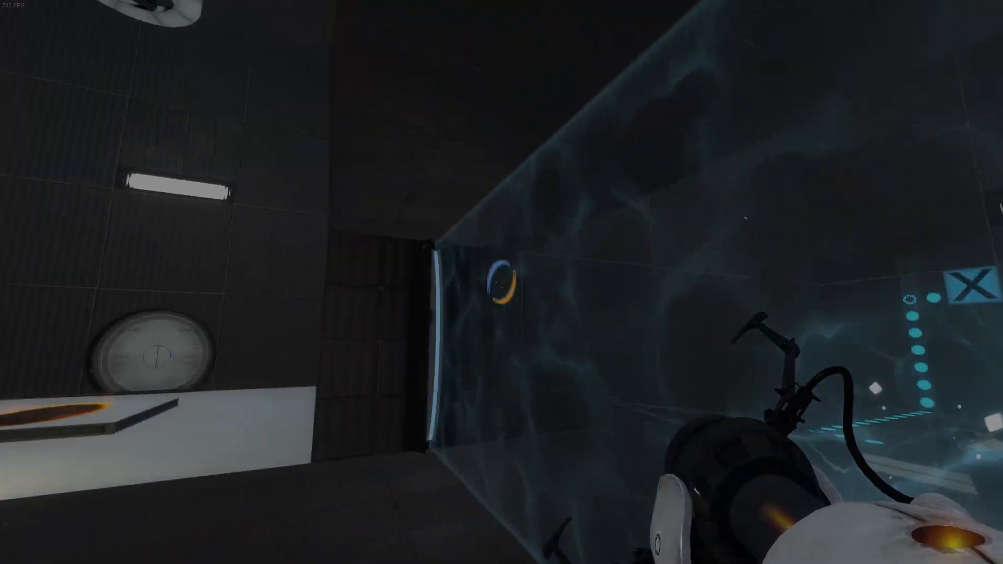
{"action": "mouse_move", "coordinate": [501, 282]}
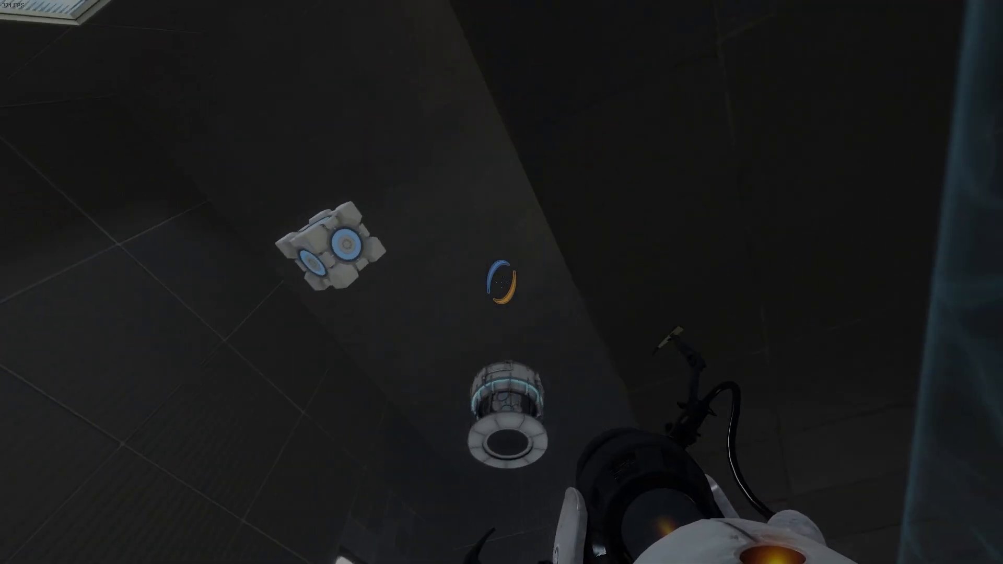
{"action": "mouse_move", "coordinate": [501, 282]}
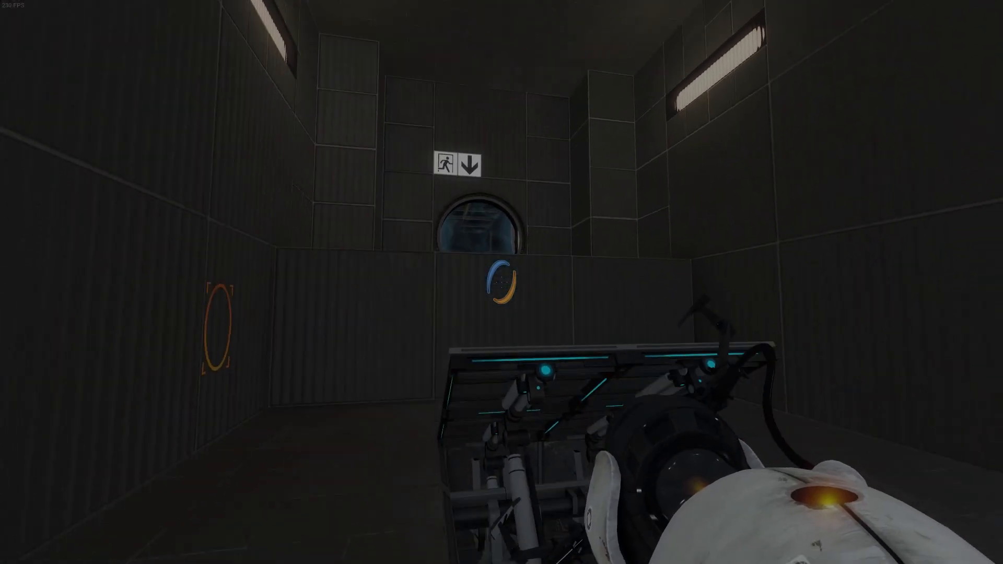
{"action": "left_click", "coordinate": [502, 282]}
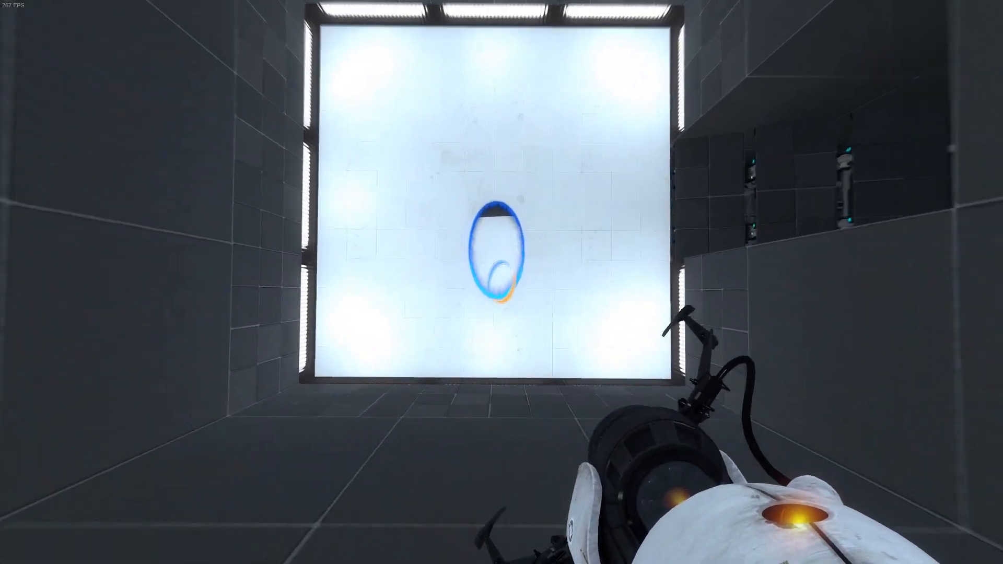
{"action": "mouse_move", "coordinate": [501, 282]}
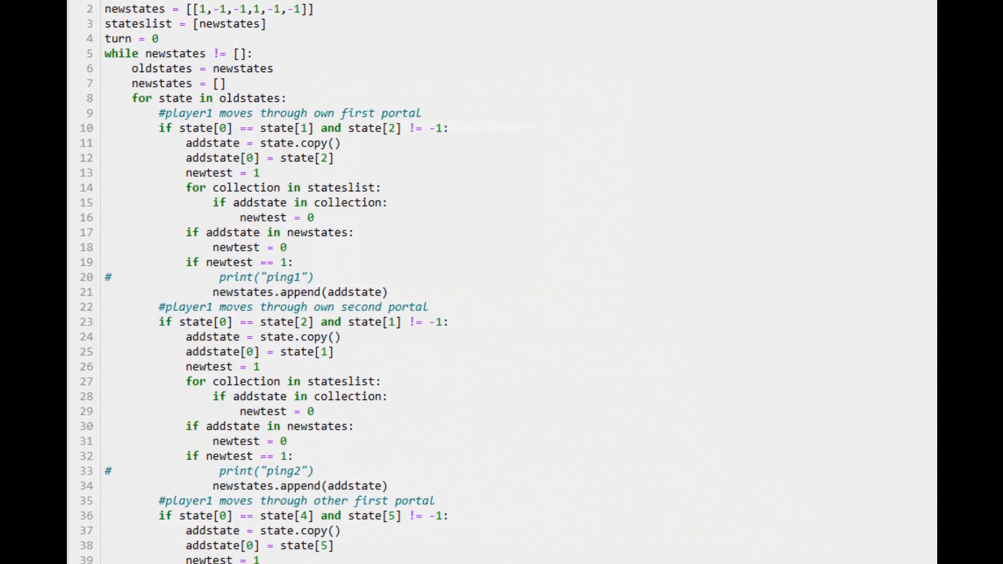
Step: Scroll down through the solver notebook's code and output cells
{"action": "scroll", "scroll_direction": "down", "scroll_amount": 3}
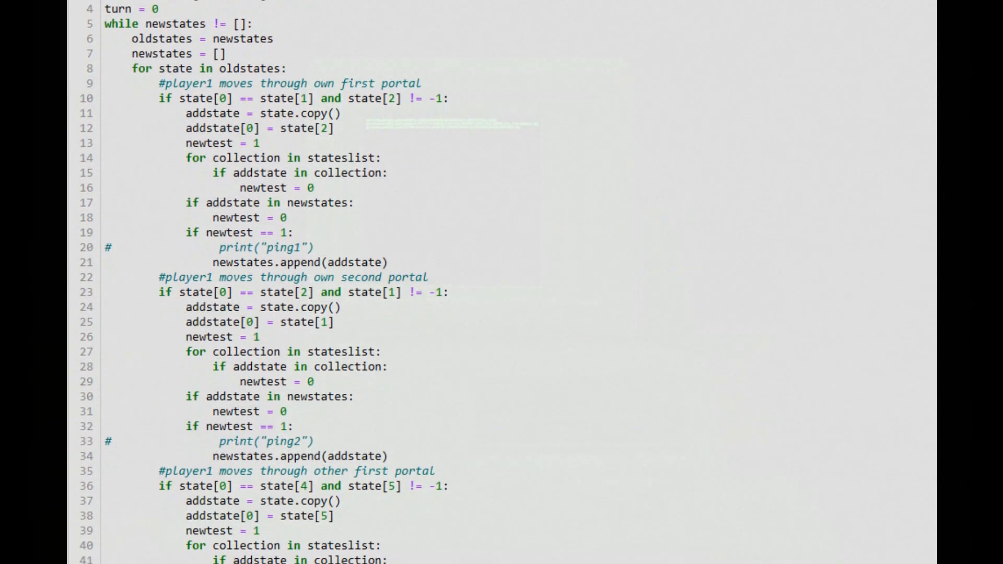
{"action": "scroll", "scroll_direction": "down", "scroll_amount": 3}
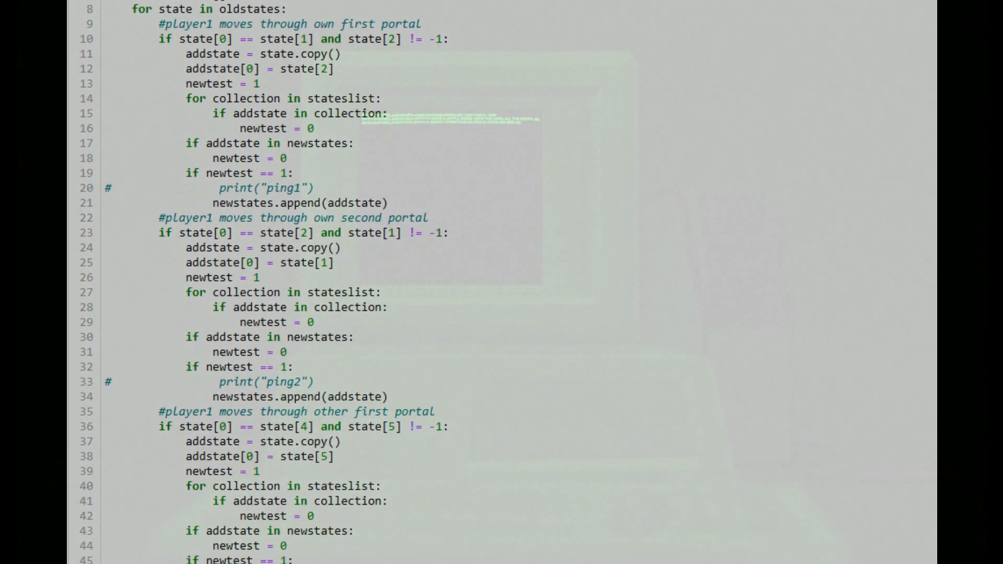
{"action": "scroll", "scroll_direction": "down", "scroll_amount": 3}
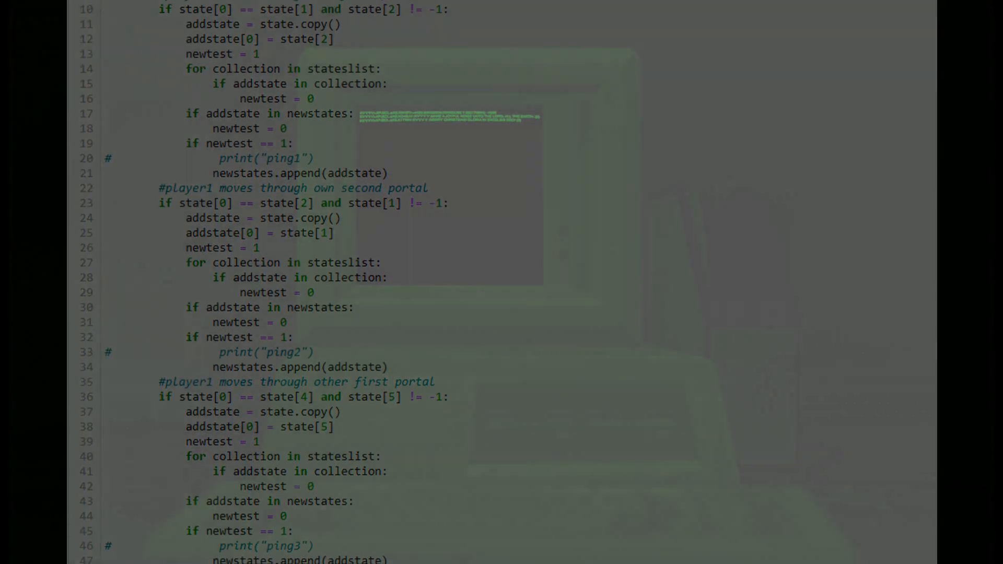
{"action": "scroll", "scroll_direction": "down", "scroll_amount": 3}
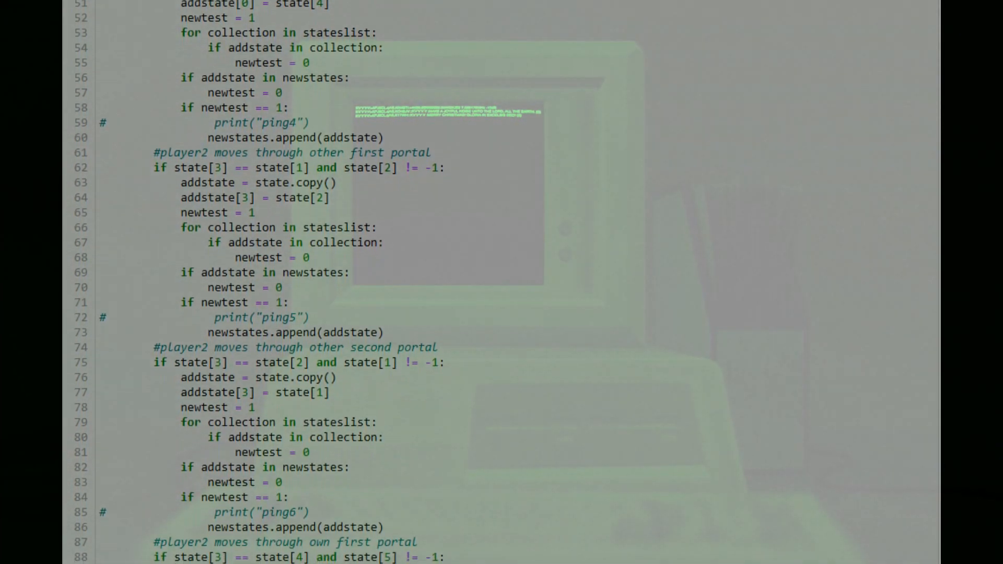
{"action": "scroll", "scroll_direction": "down", "scroll_amount": 3}
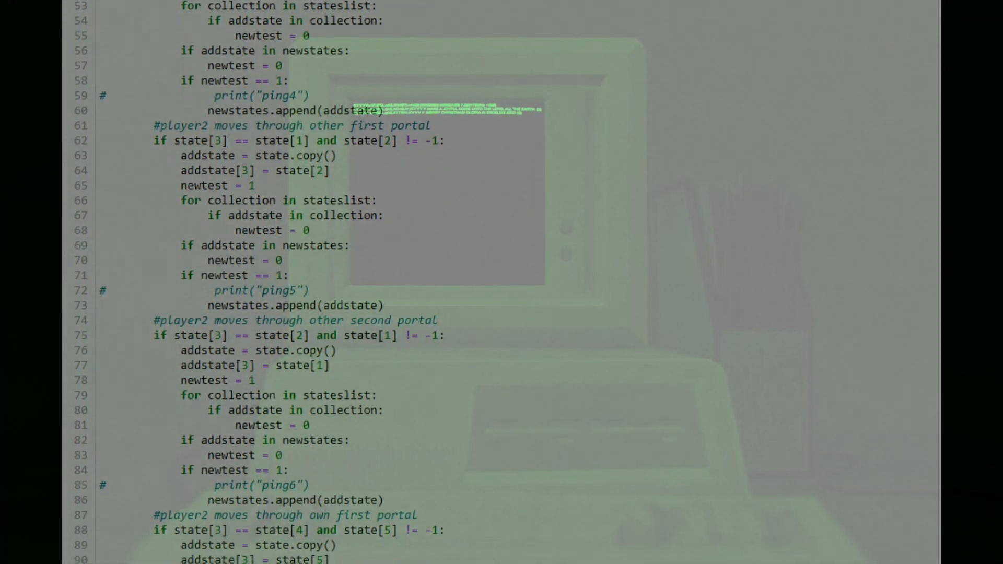
{"action": "scroll", "scroll_direction": "down", "scroll_amount": 3}
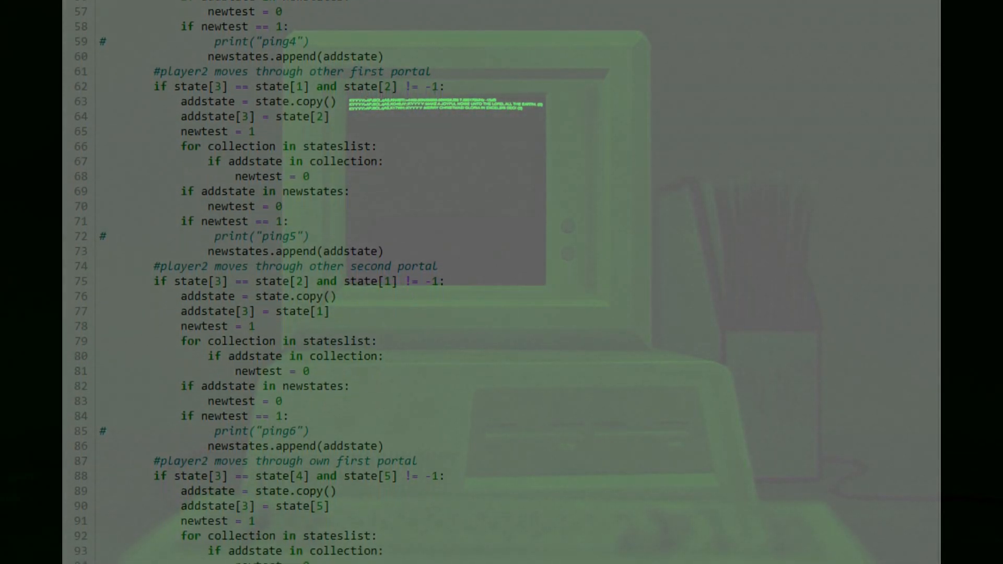
{"action": "scroll", "scroll_direction": "down", "scroll_amount": 3}
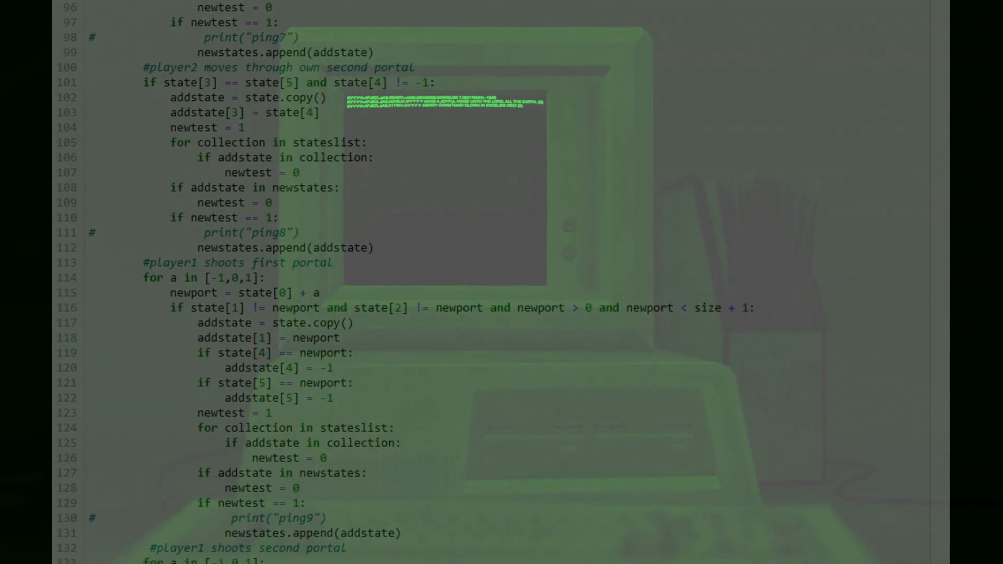
{"action": "scroll", "scroll_direction": "down", "scroll_amount": 3}
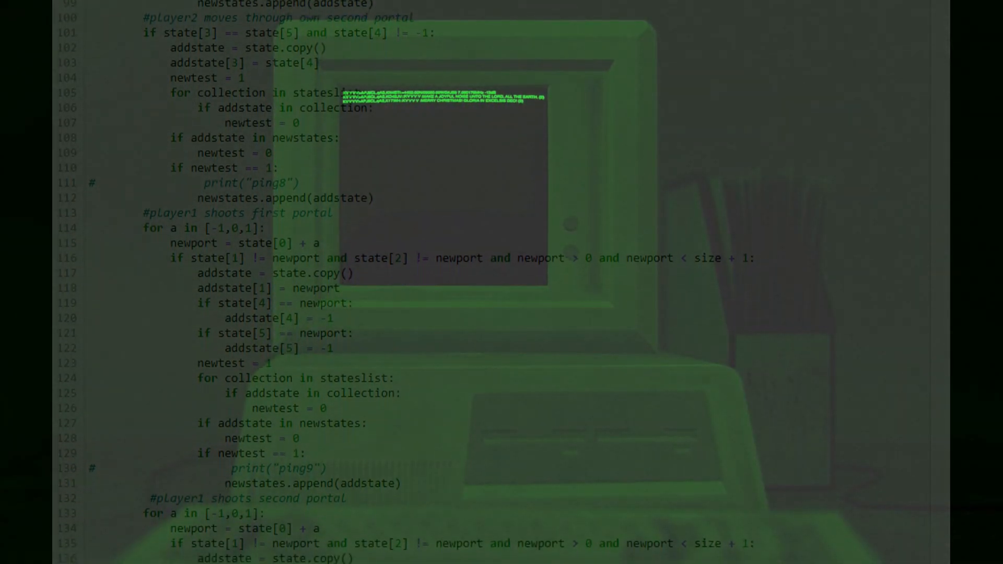
{"action": "scroll", "scroll_direction": "down", "scroll_amount": 3}
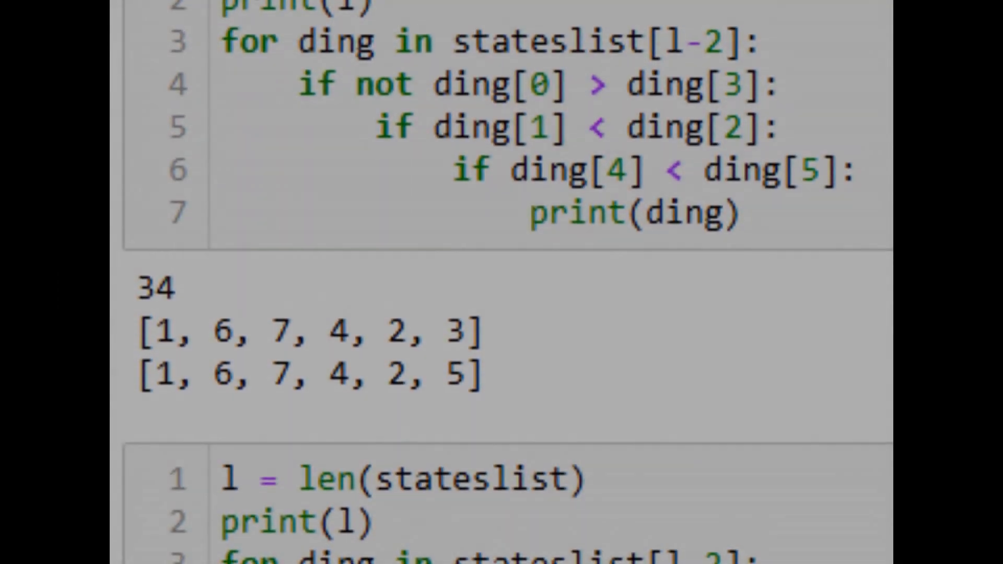
Step: Scroll to the rerun filter cell reporting 43 states and six matching states
{"action": "scroll", "scroll_direction": "down", "scroll_amount": 3}
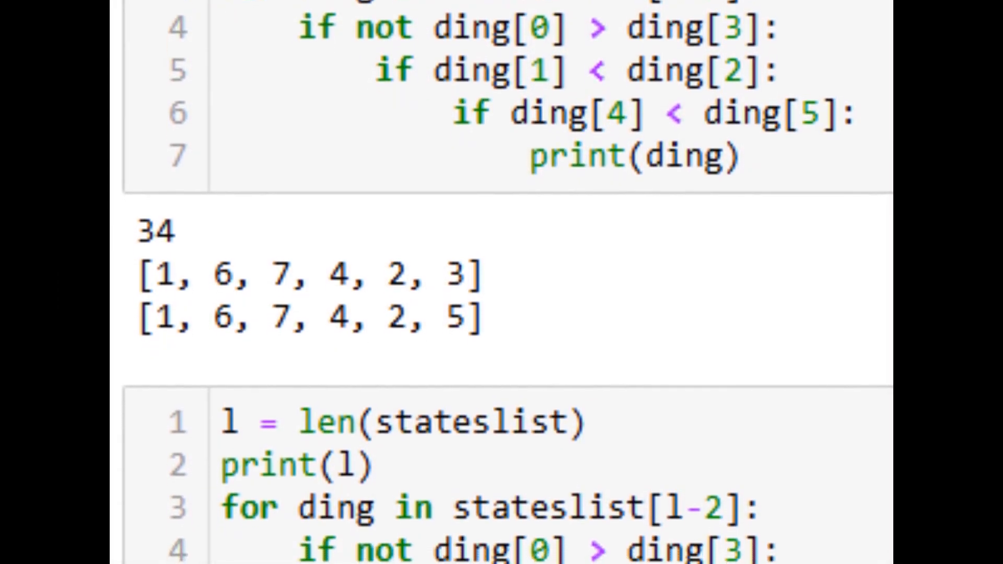
{"action": "scroll", "scroll_direction": "down", "scroll_amount": 3}
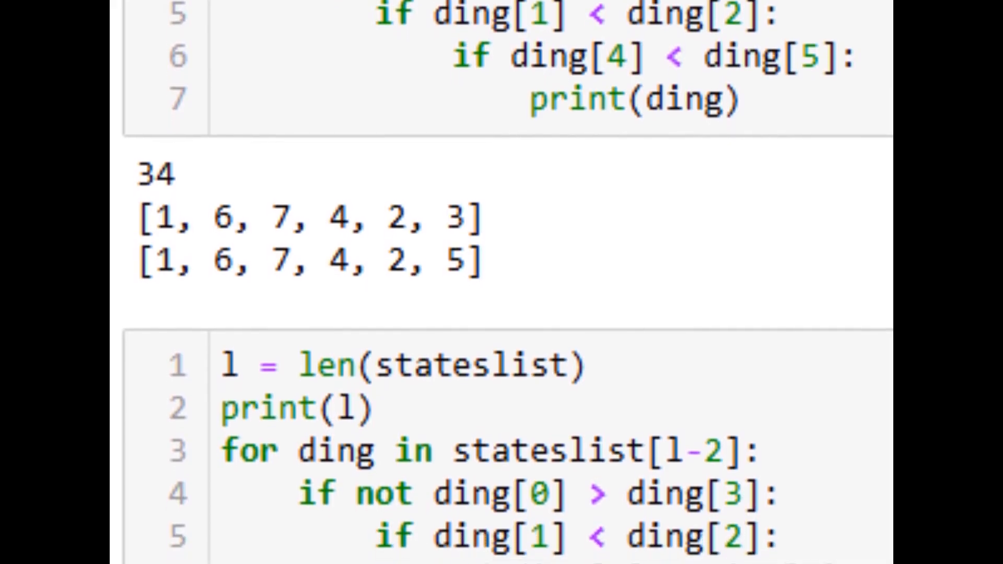
{"action": "scroll", "scroll_direction": "down", "scroll_amount": 3}
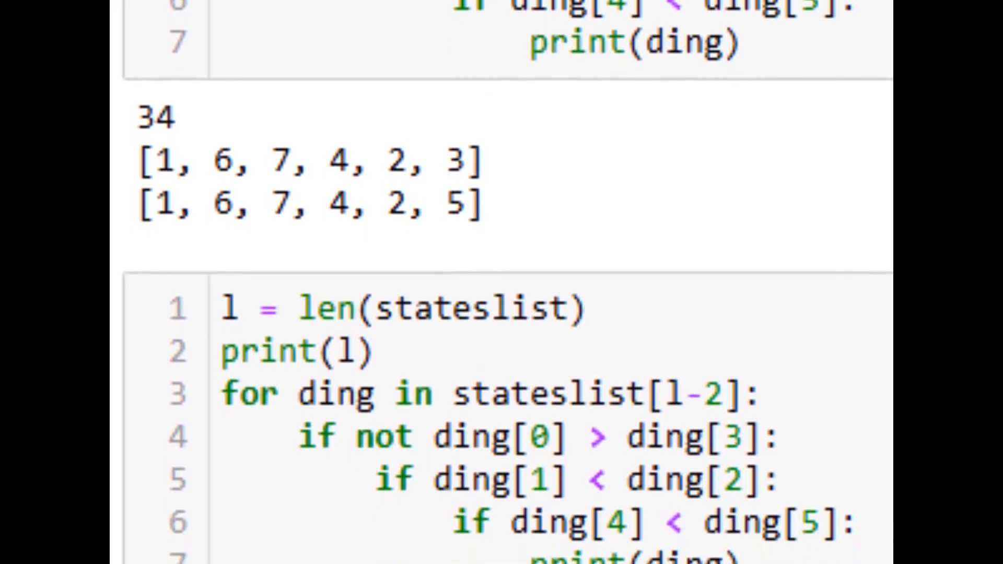
{"action": "scroll", "scroll_direction": "down", "scroll_amount": 3}
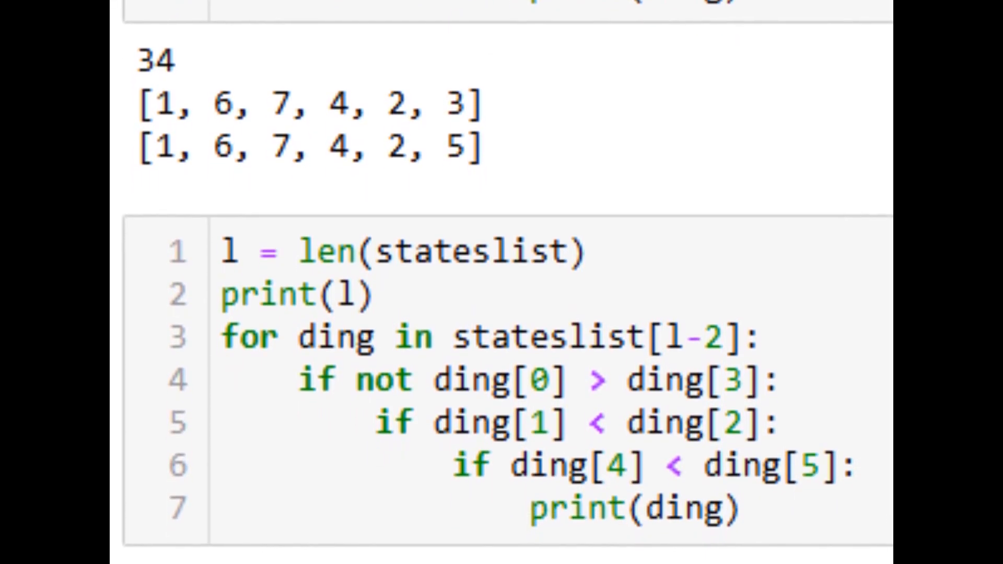
{"action": "scroll", "scroll_direction": "down", "scroll_amount": 3}
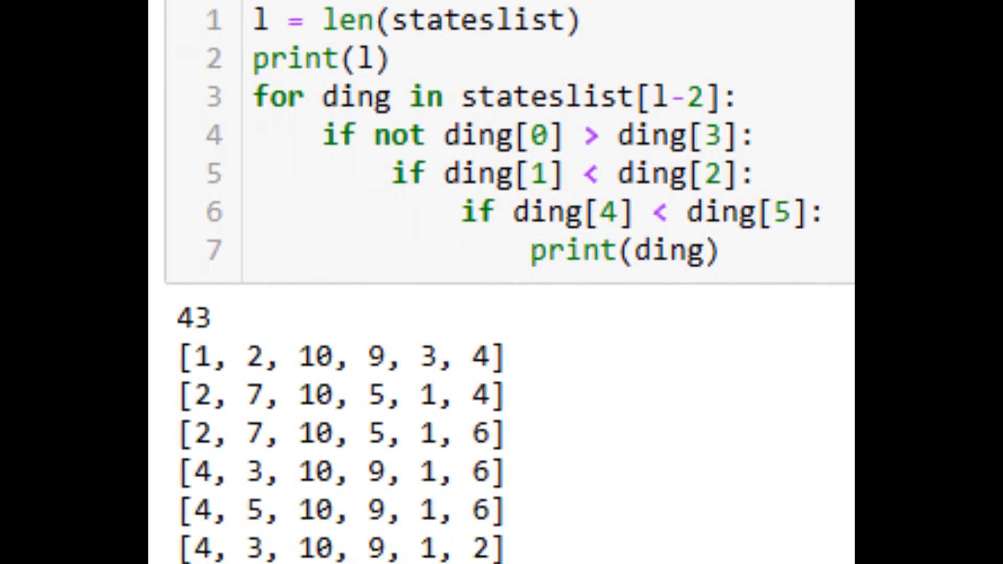
{"action": "scroll", "scroll_direction": "down", "scroll_amount": 3}
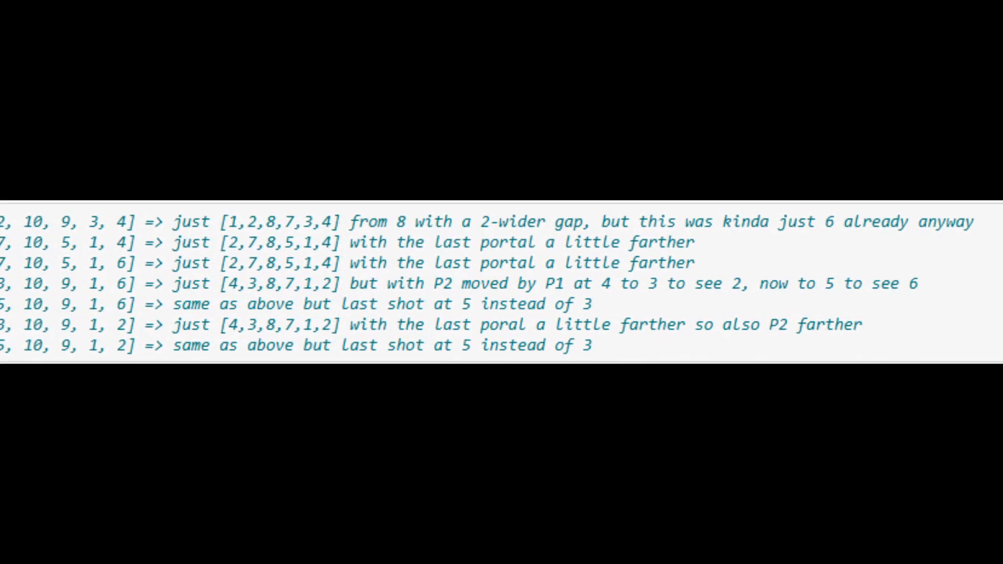
{"action": "scroll", "scroll_direction": "down", "scroll_amount": 3}
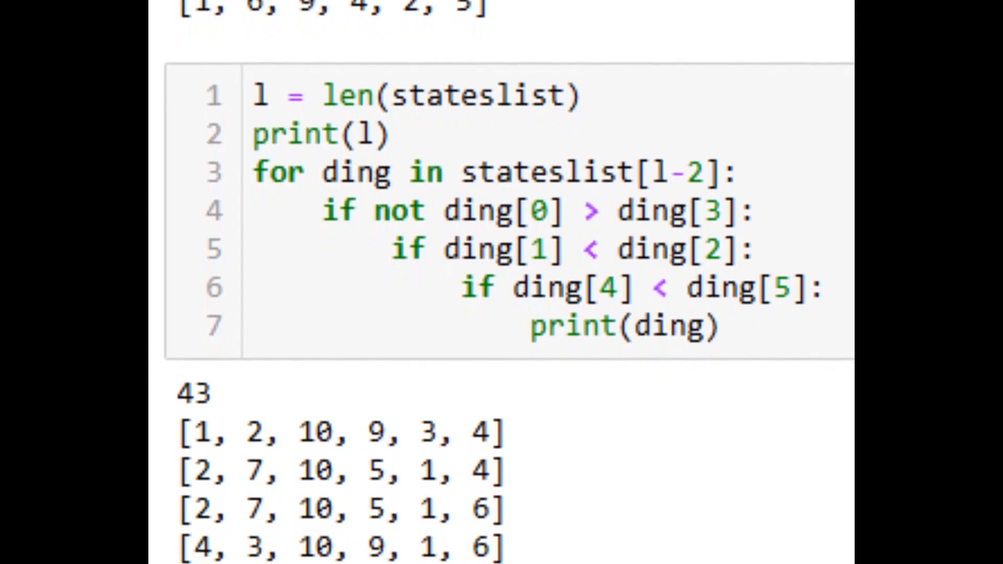
{"action": "scroll", "scroll_direction": "down", "scroll_amount": 3}
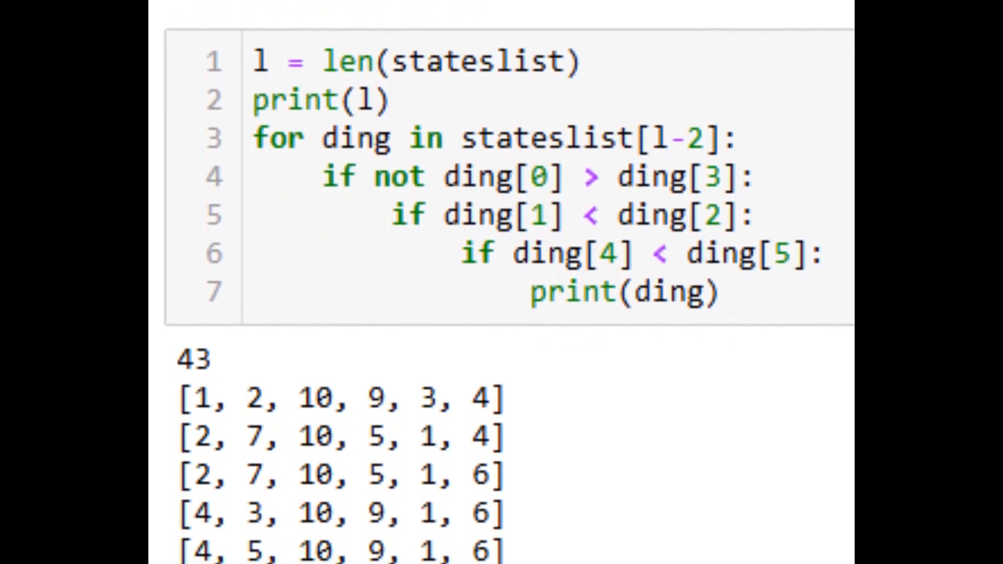
{"action": "scroll", "scroll_direction": "down", "scroll_amount": 3}
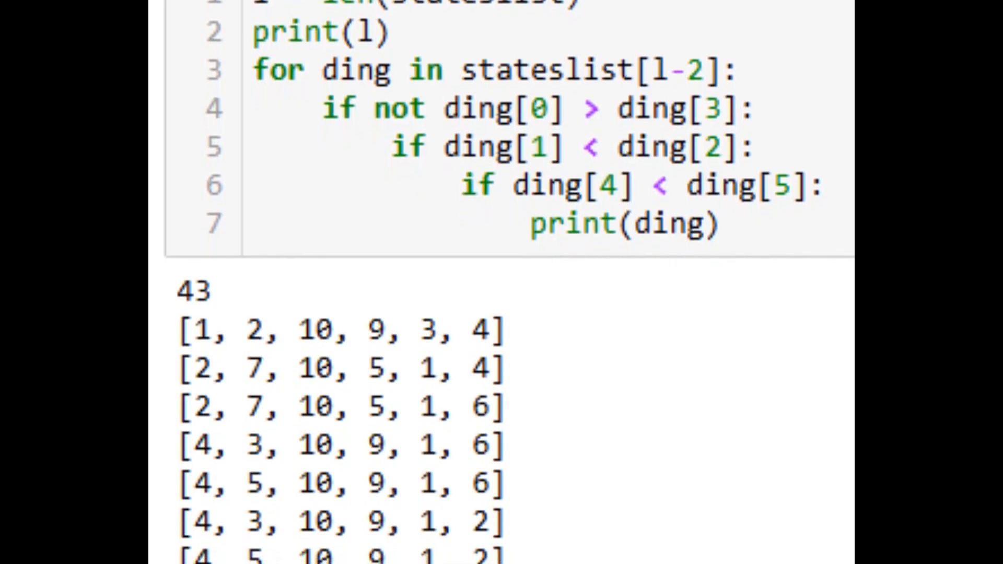
{"action": "scroll", "scroll_direction": "down", "scroll_amount": 3}
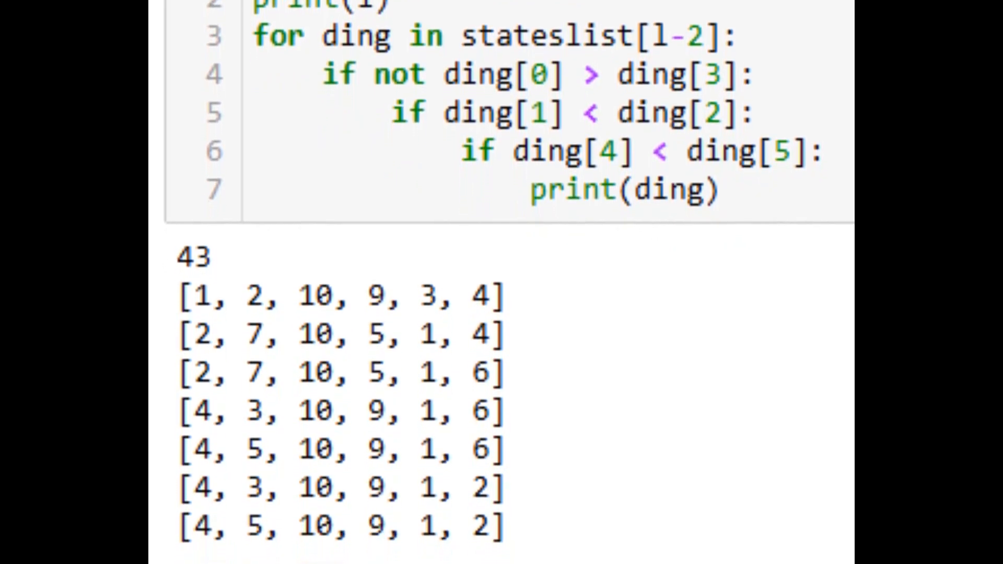